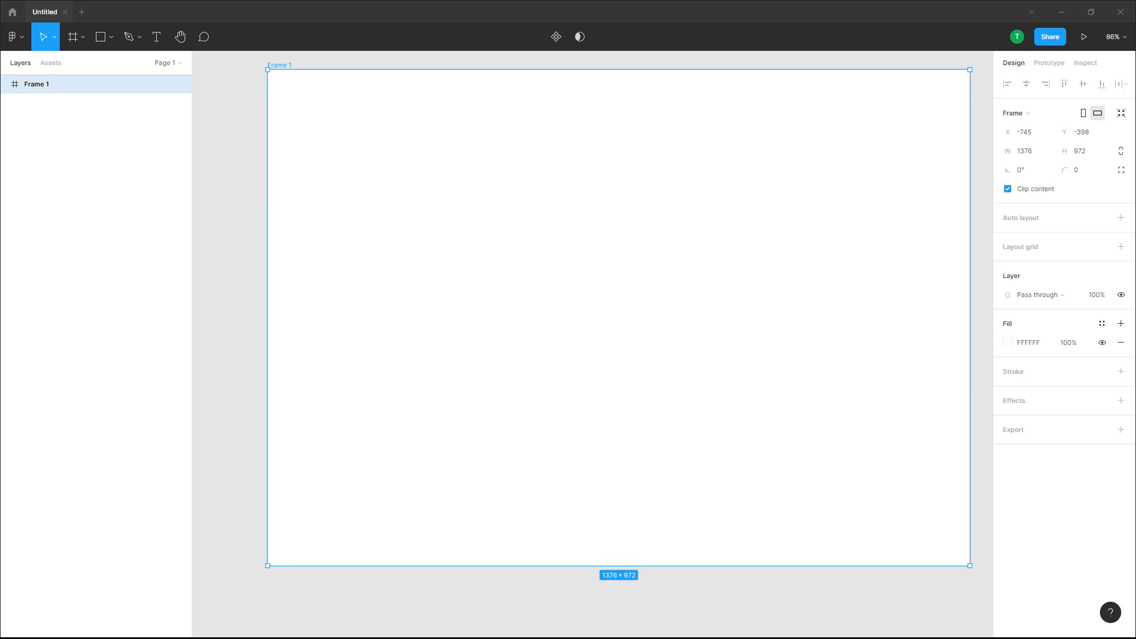
mouse_move(216, 145)
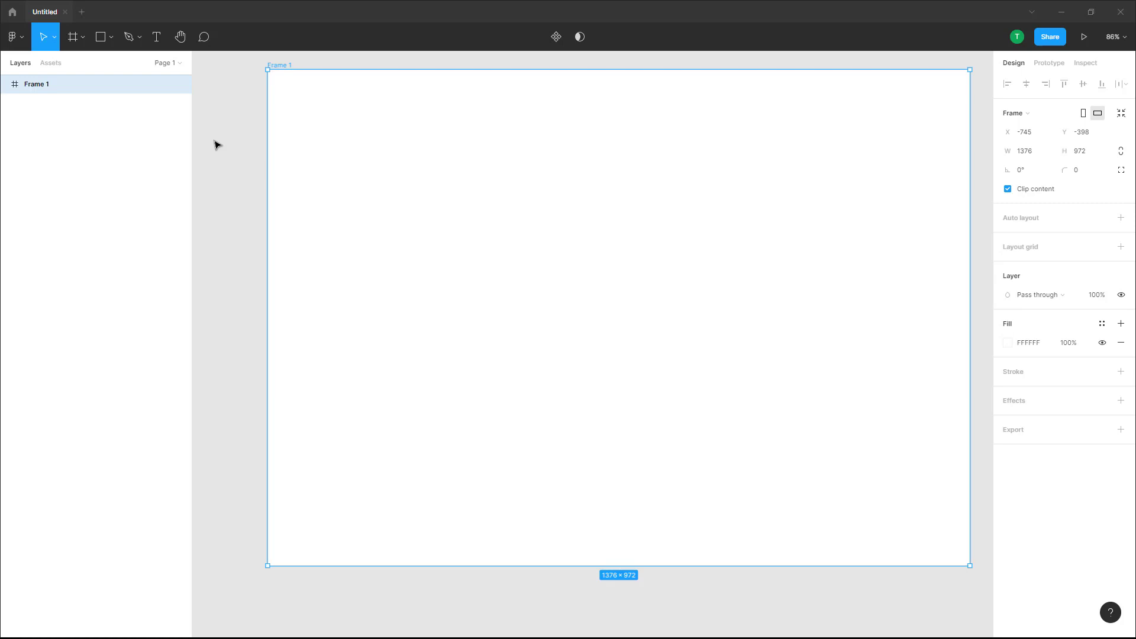
- Open the shape tools menu to choose Polygon for the green triangle
left_click(112, 36)
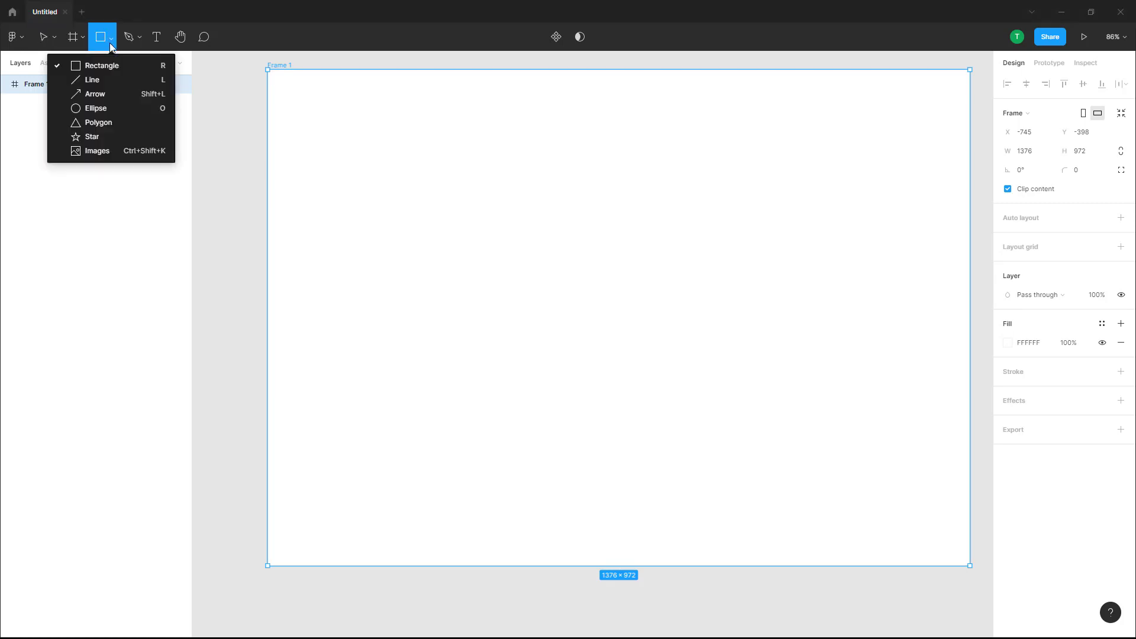
mouse_move(123, 125)
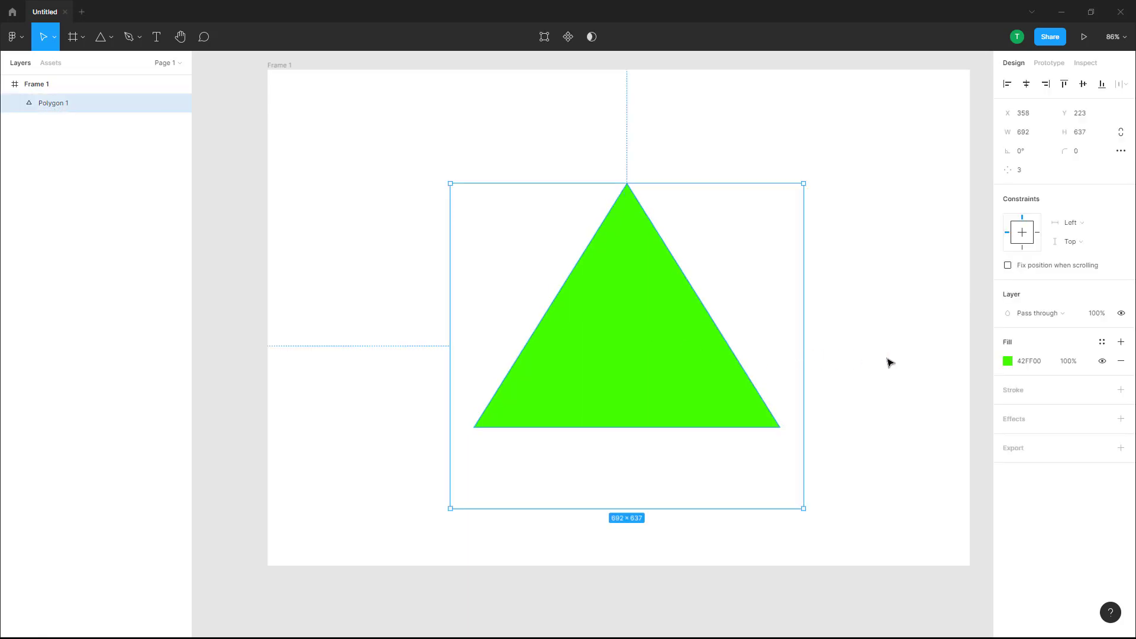
mouse_move(1039, 419)
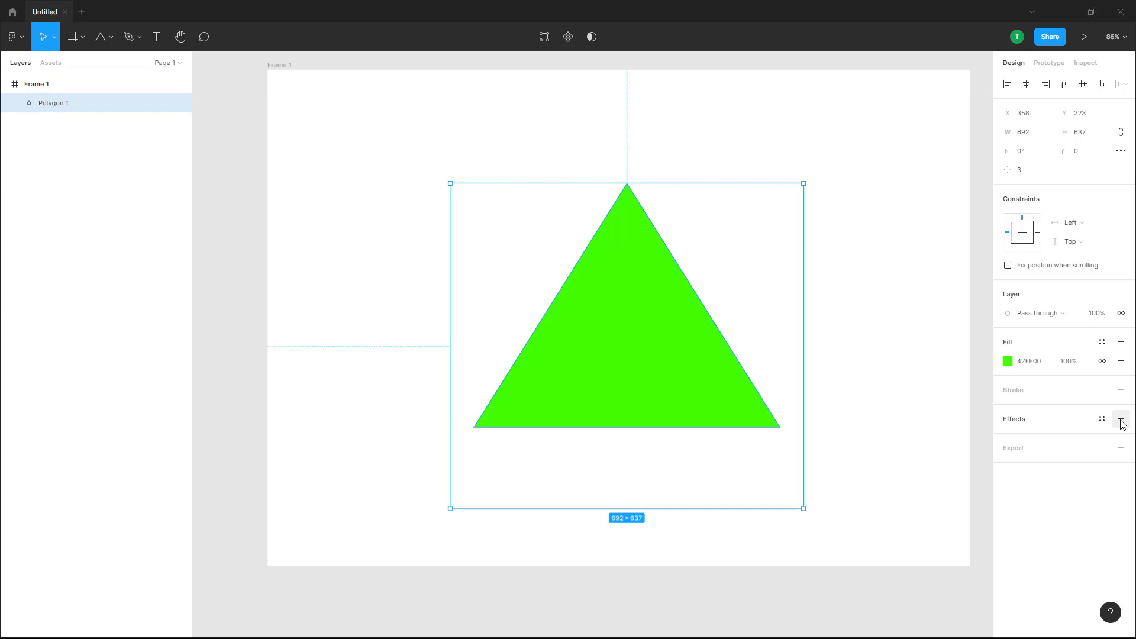
- Add a drop shadow to the triangle with offset X 40, Y -40 and blur 20
left_click(1121, 419)
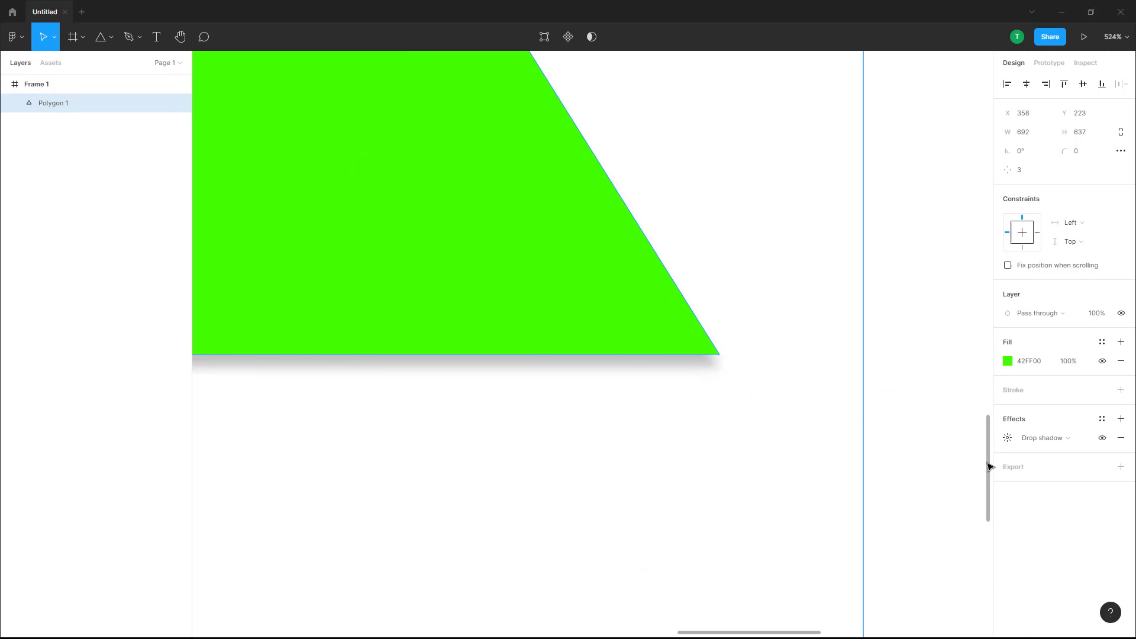
left_click(1007, 438)
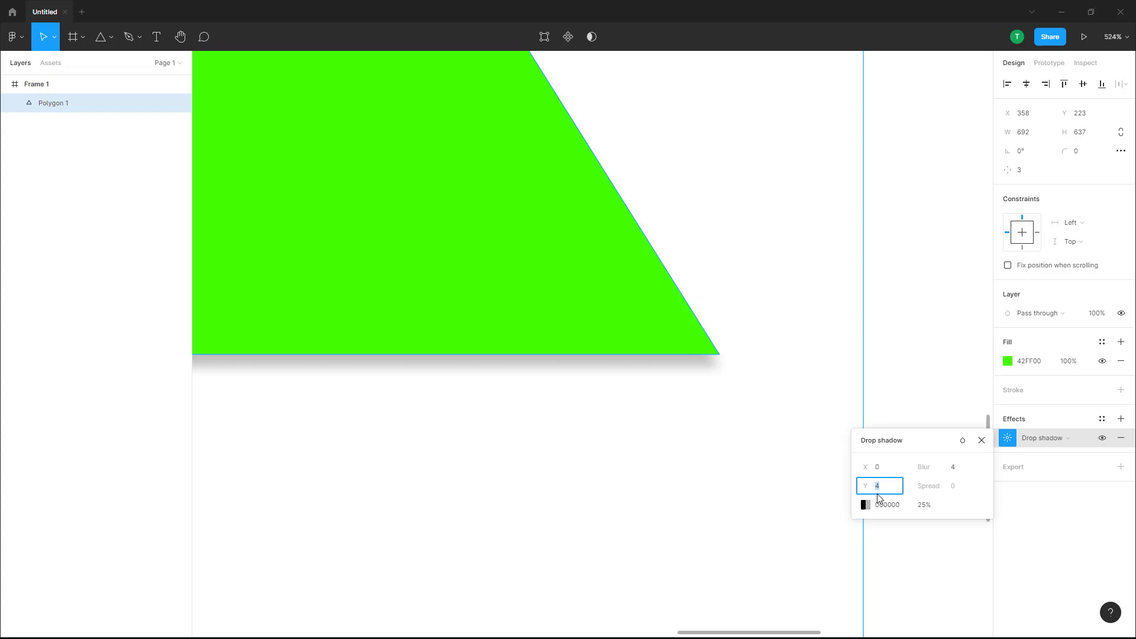
type("40")
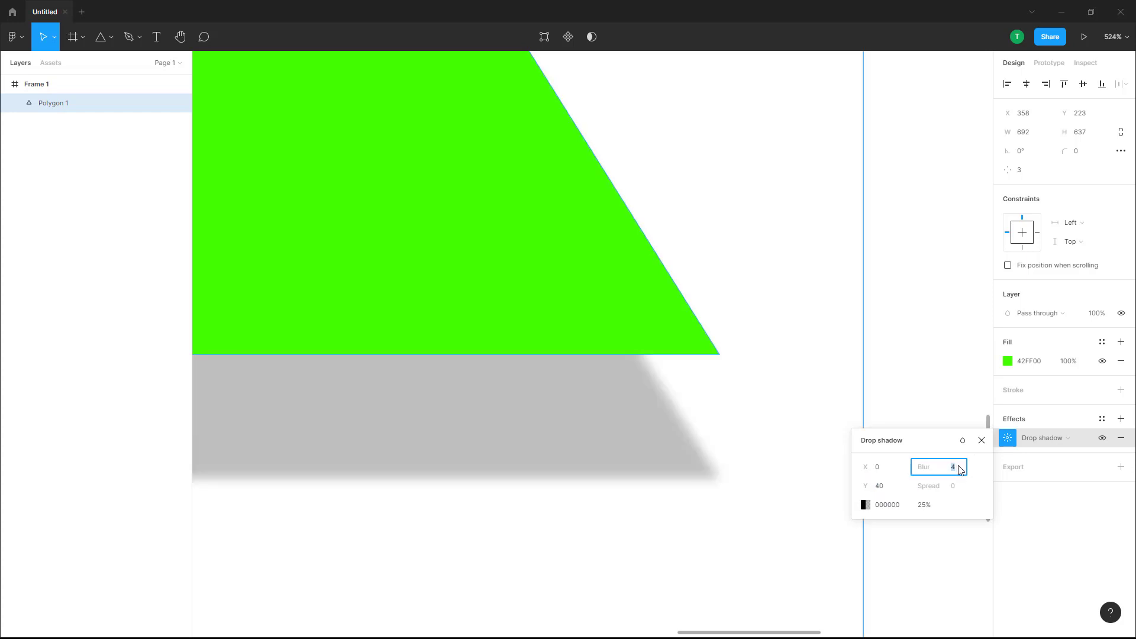
type("20")
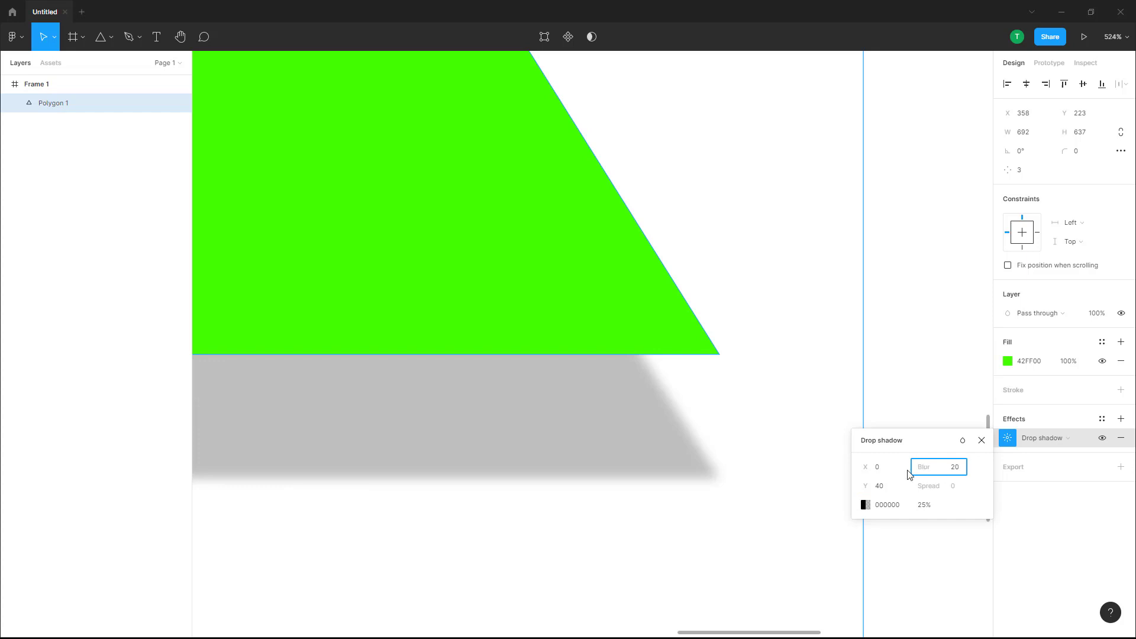
left_click(880, 466)
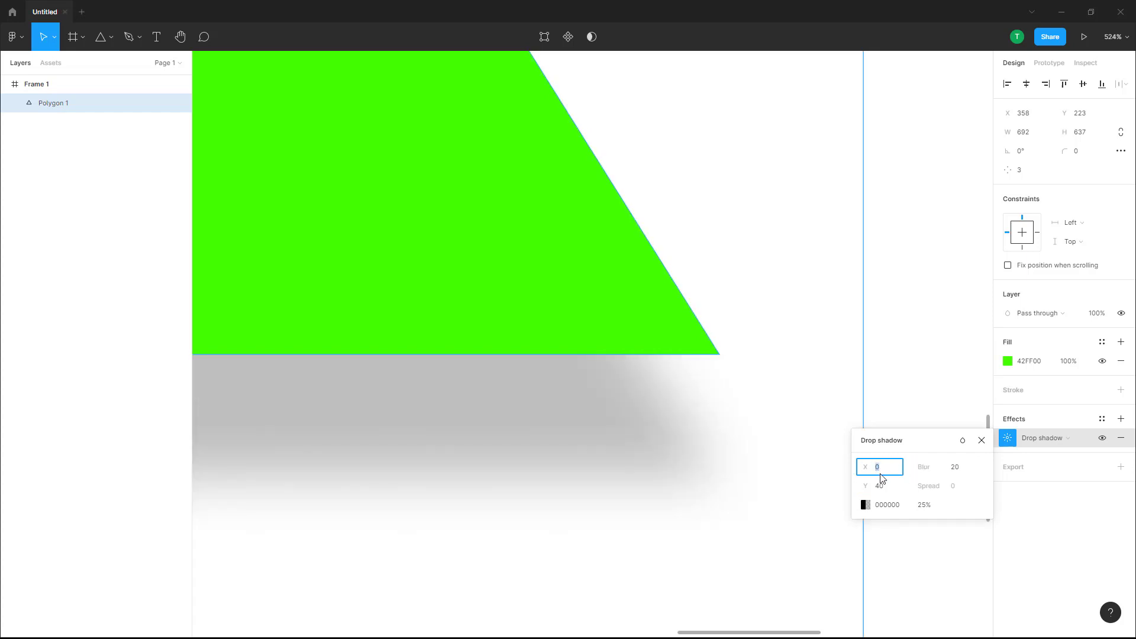
type("40")
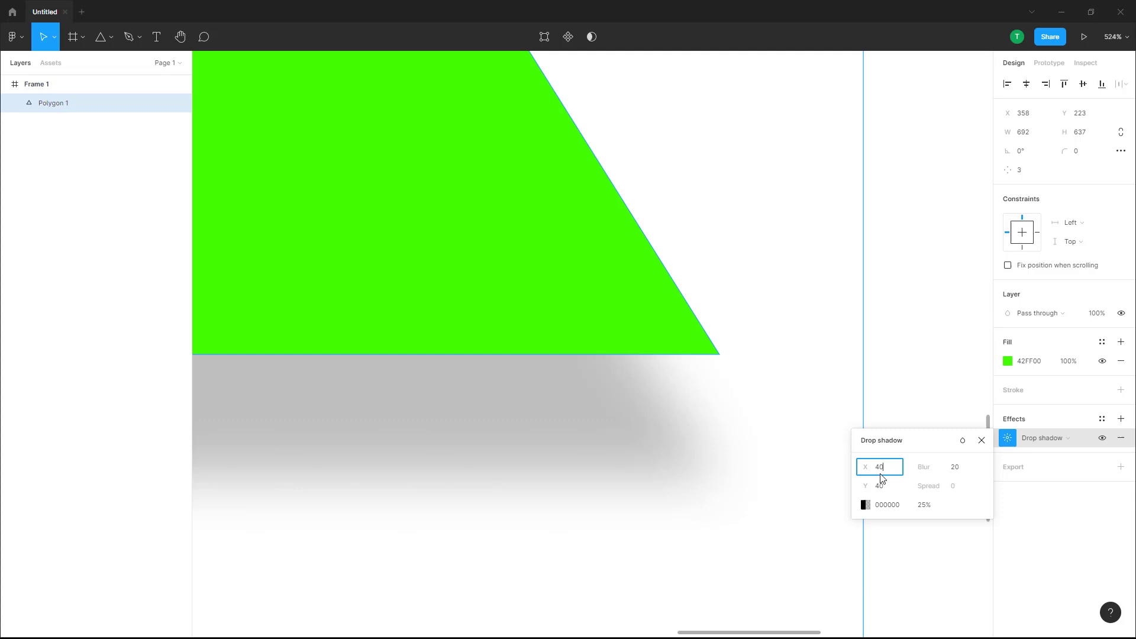
key("Tab")
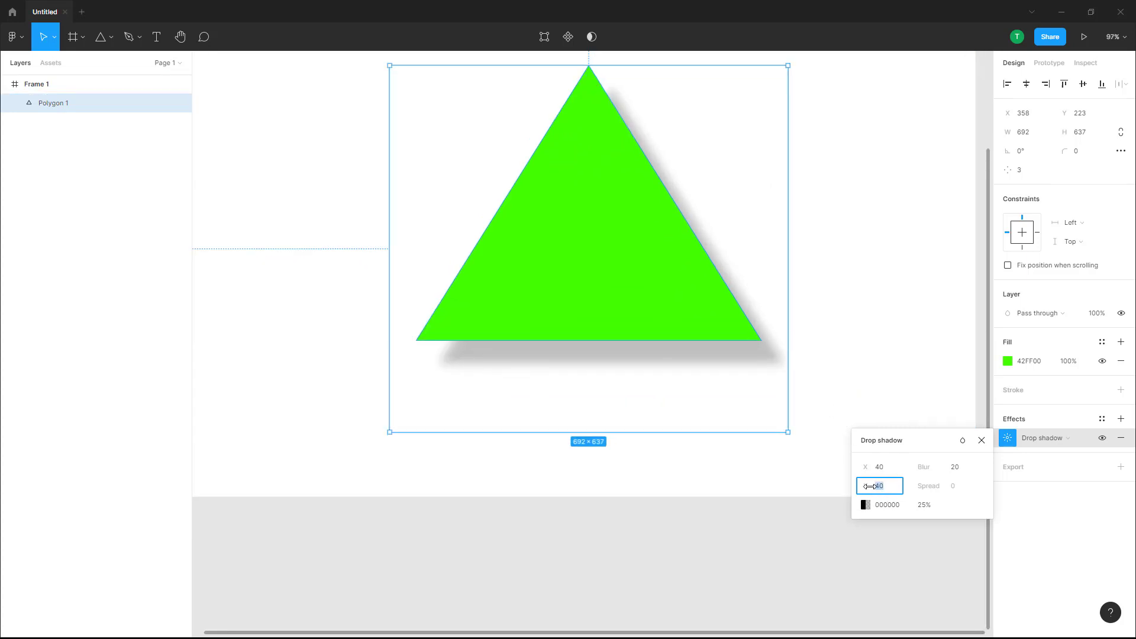
type("-40")
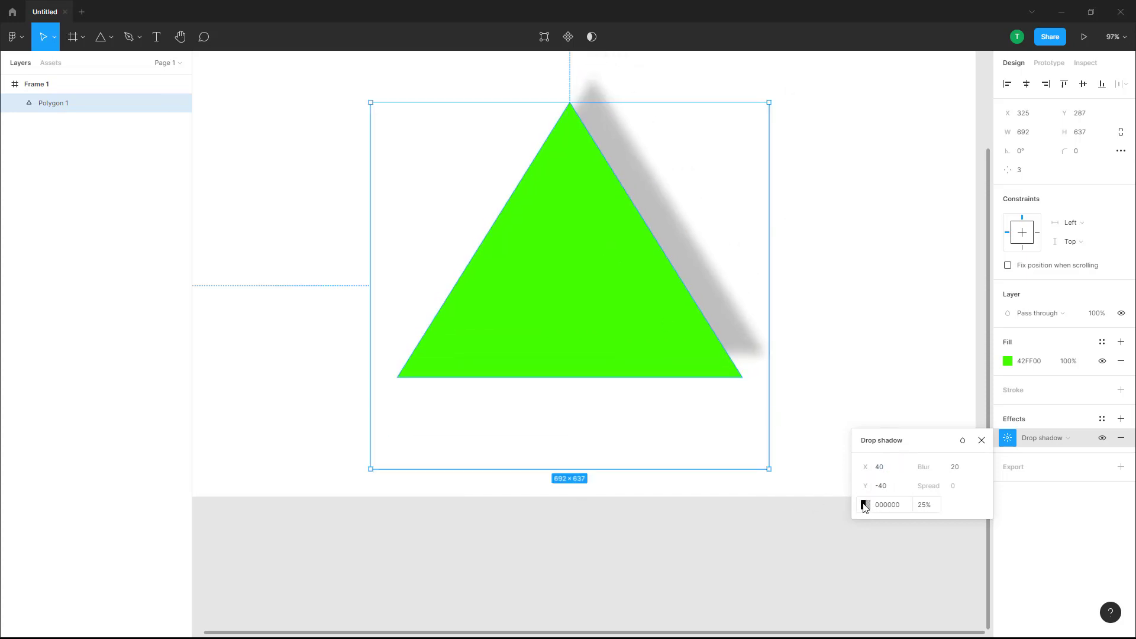
- Make the drop shadow red at 50% opacity and close the settings
left_click(864, 505)
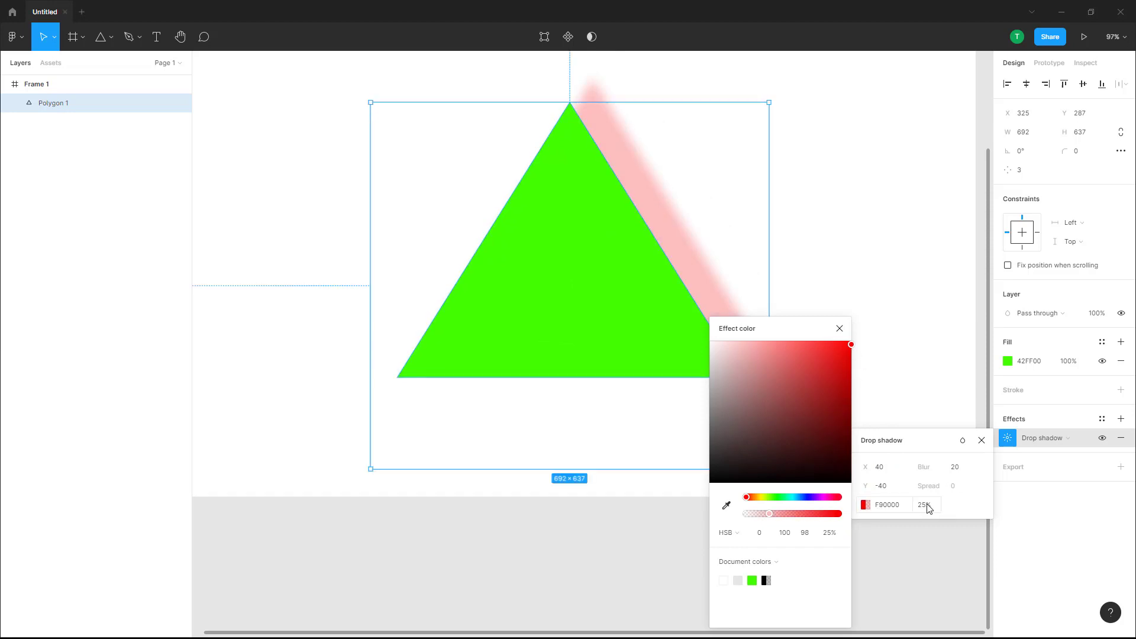
left_click(922, 504)
type("50")
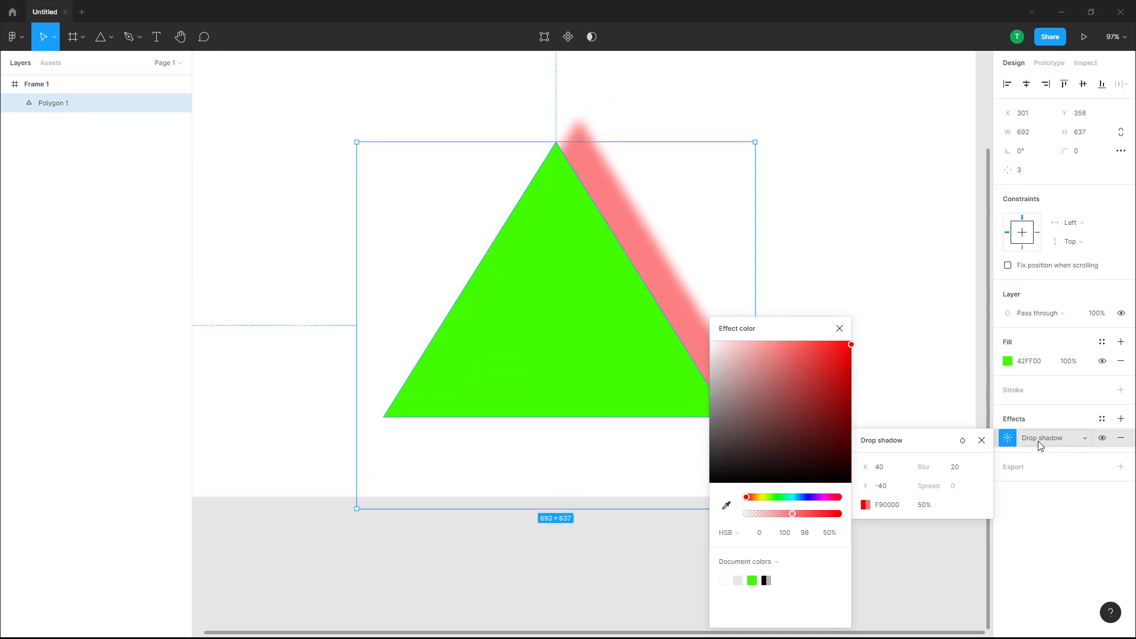
left_click(839, 328)
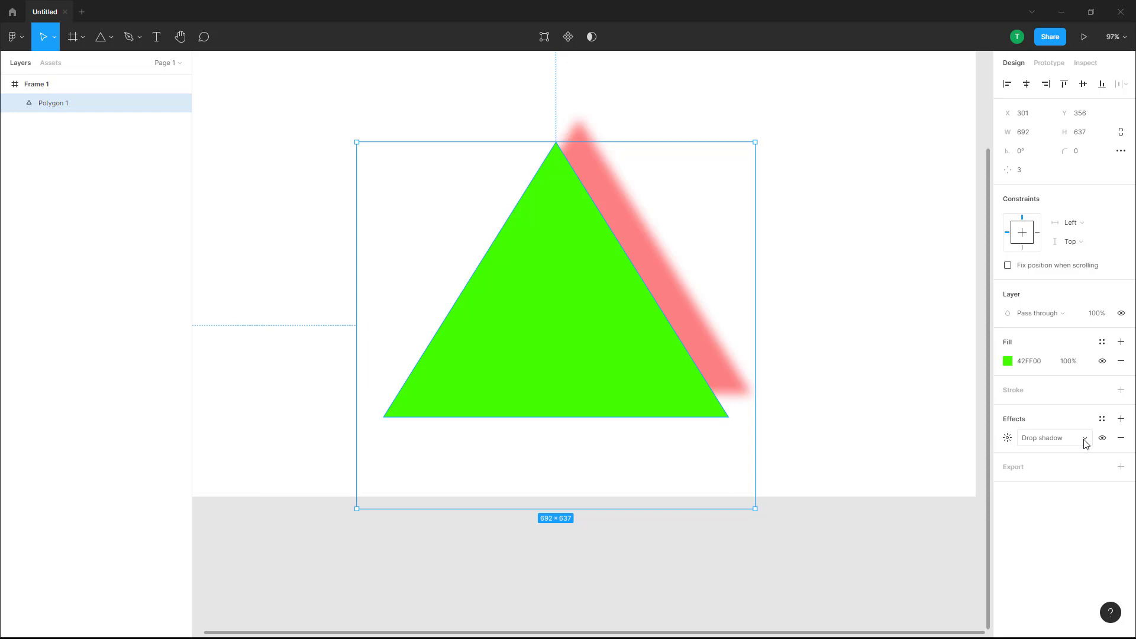
- Switch the effect to Inner shadow, then to Layer blur, and open its blur amount
left_click(1041, 438)
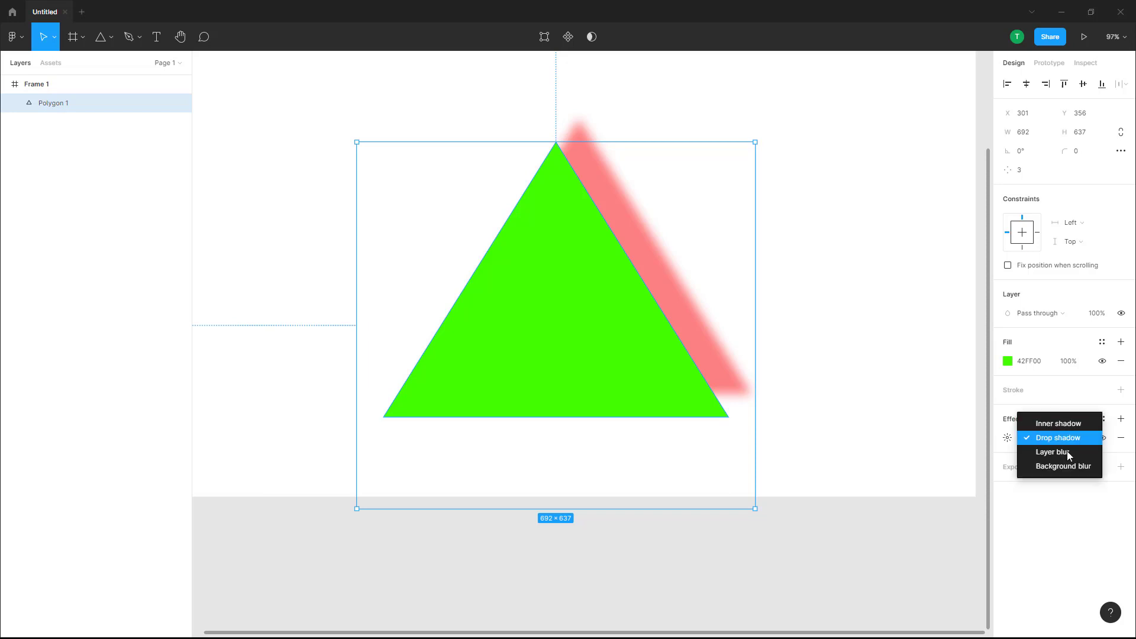
left_click(1057, 423)
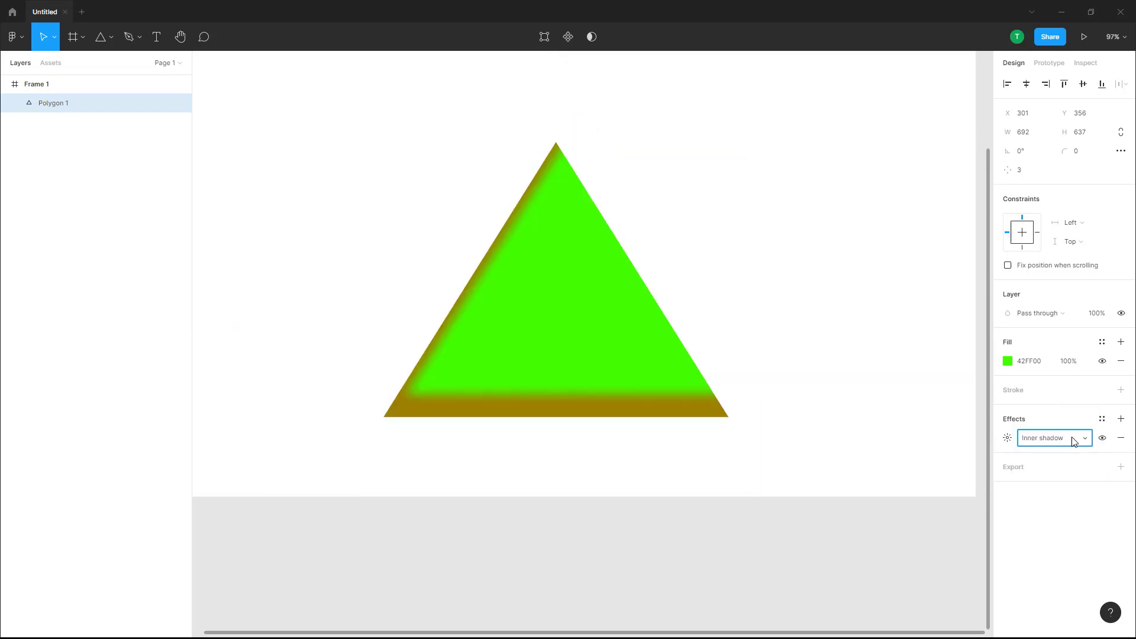
left_click(1053, 438)
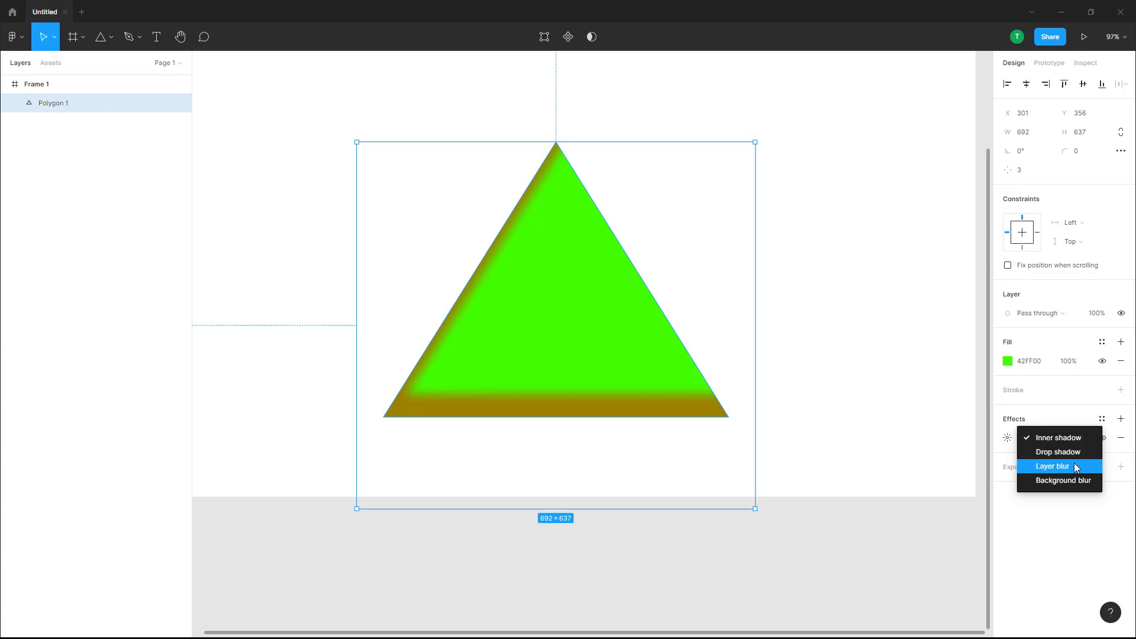
left_click(1052, 467)
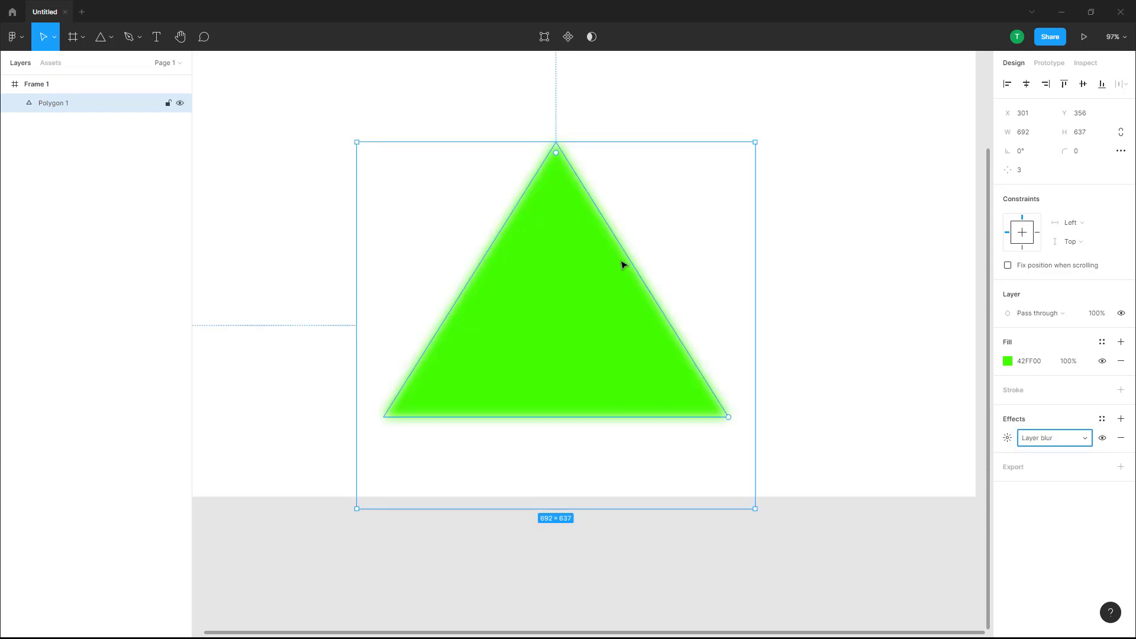
left_click(1007, 438)
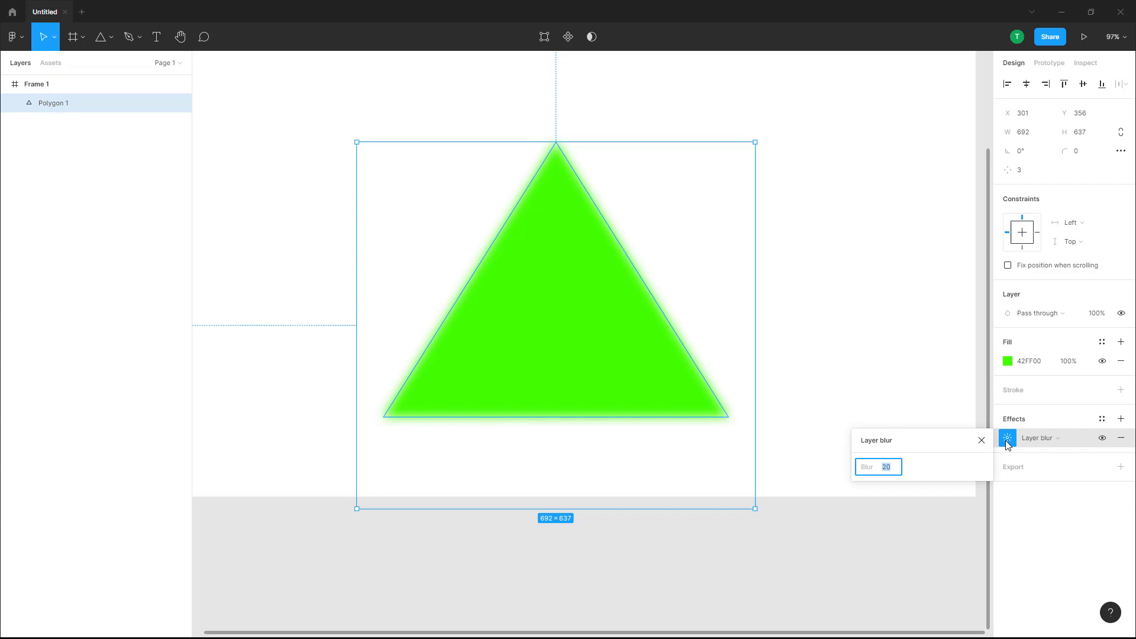
mouse_move(969, 318)
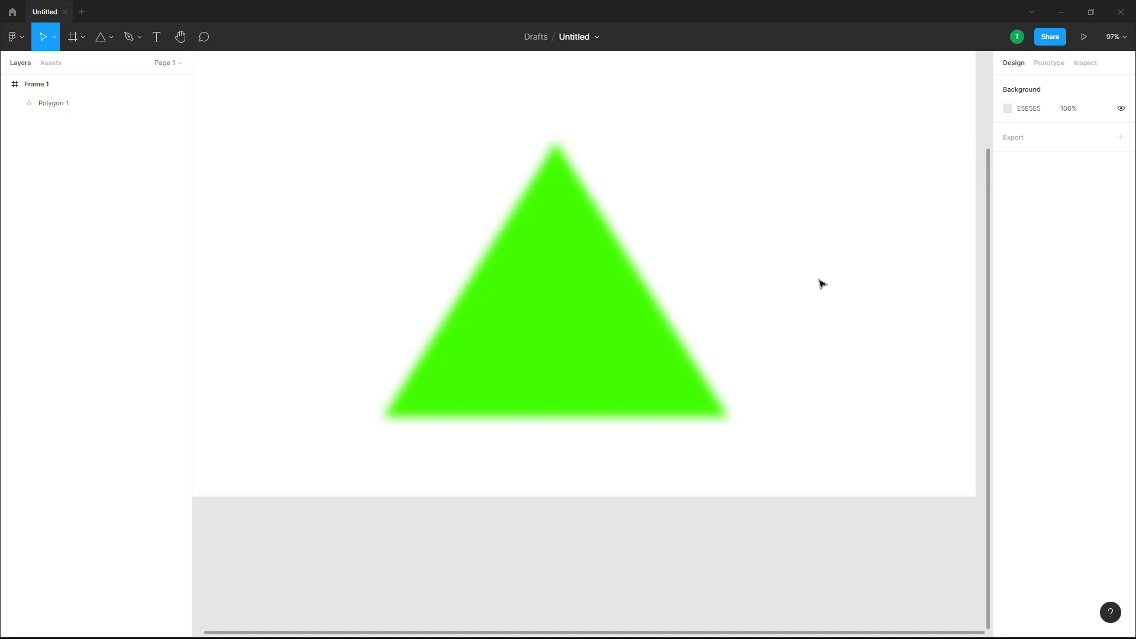
mouse_move(949, 368)
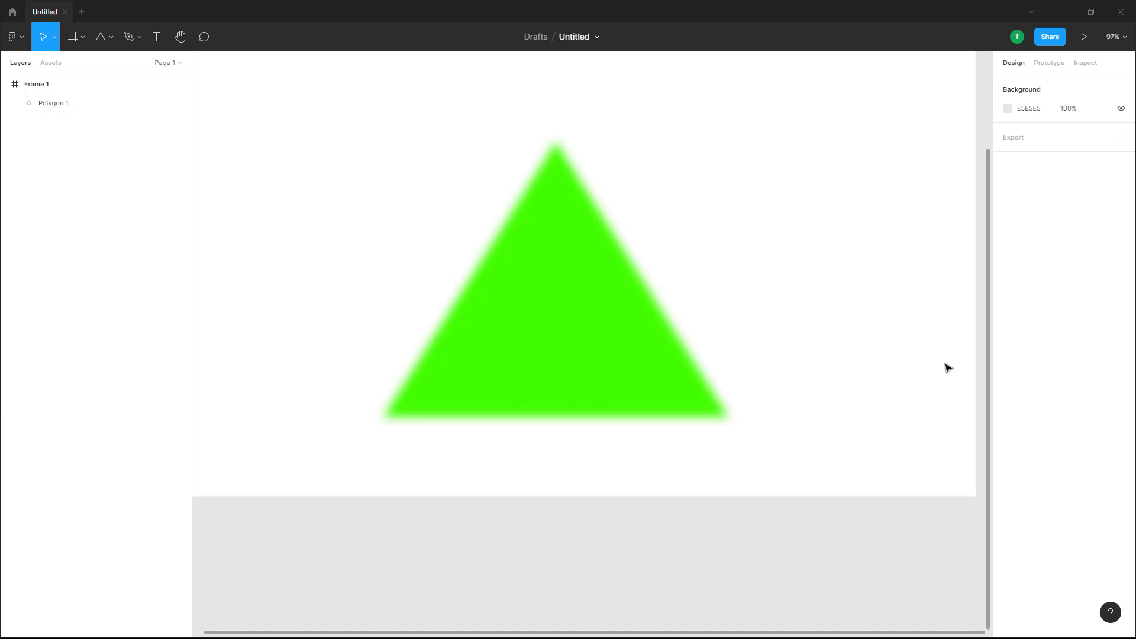